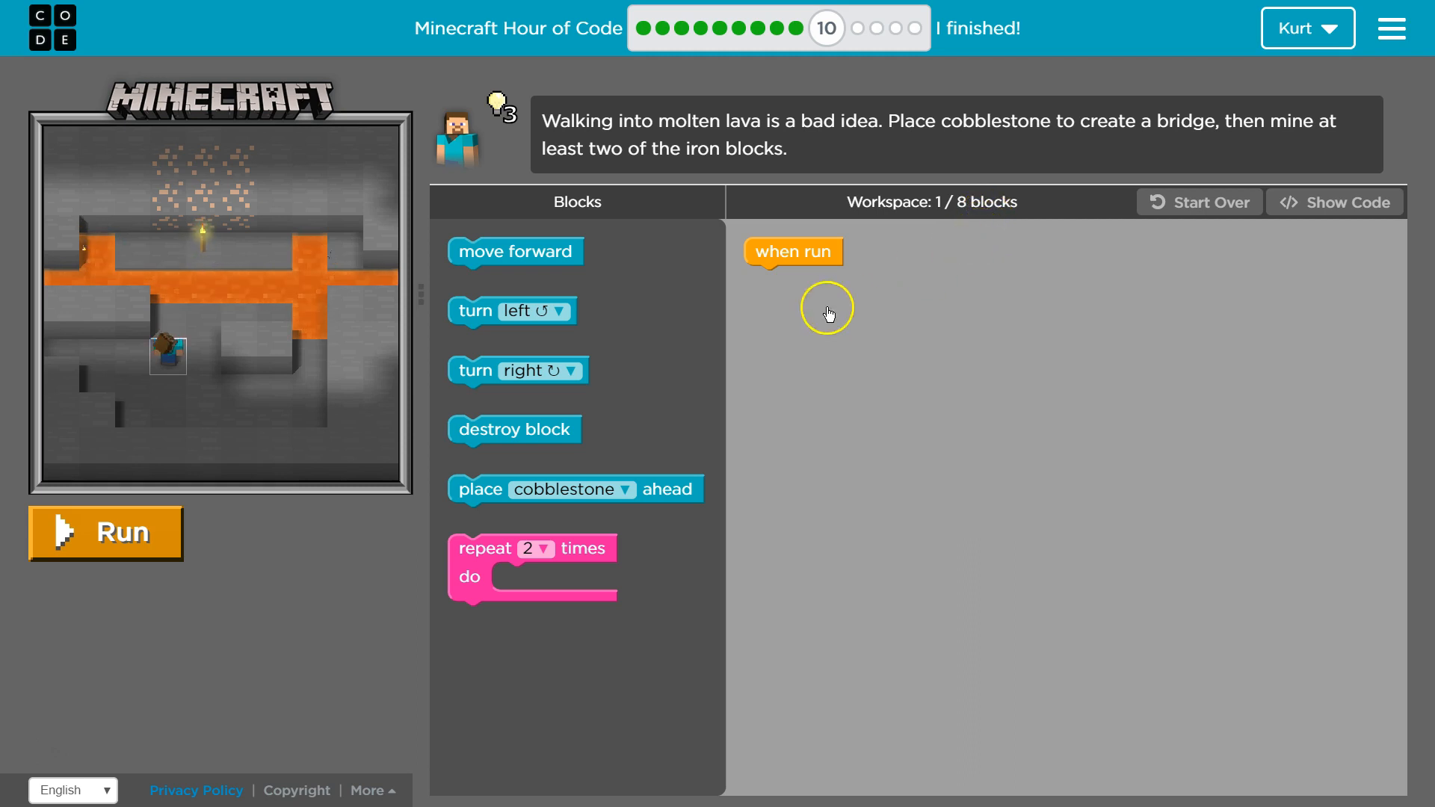
mouse_move(515, 252)
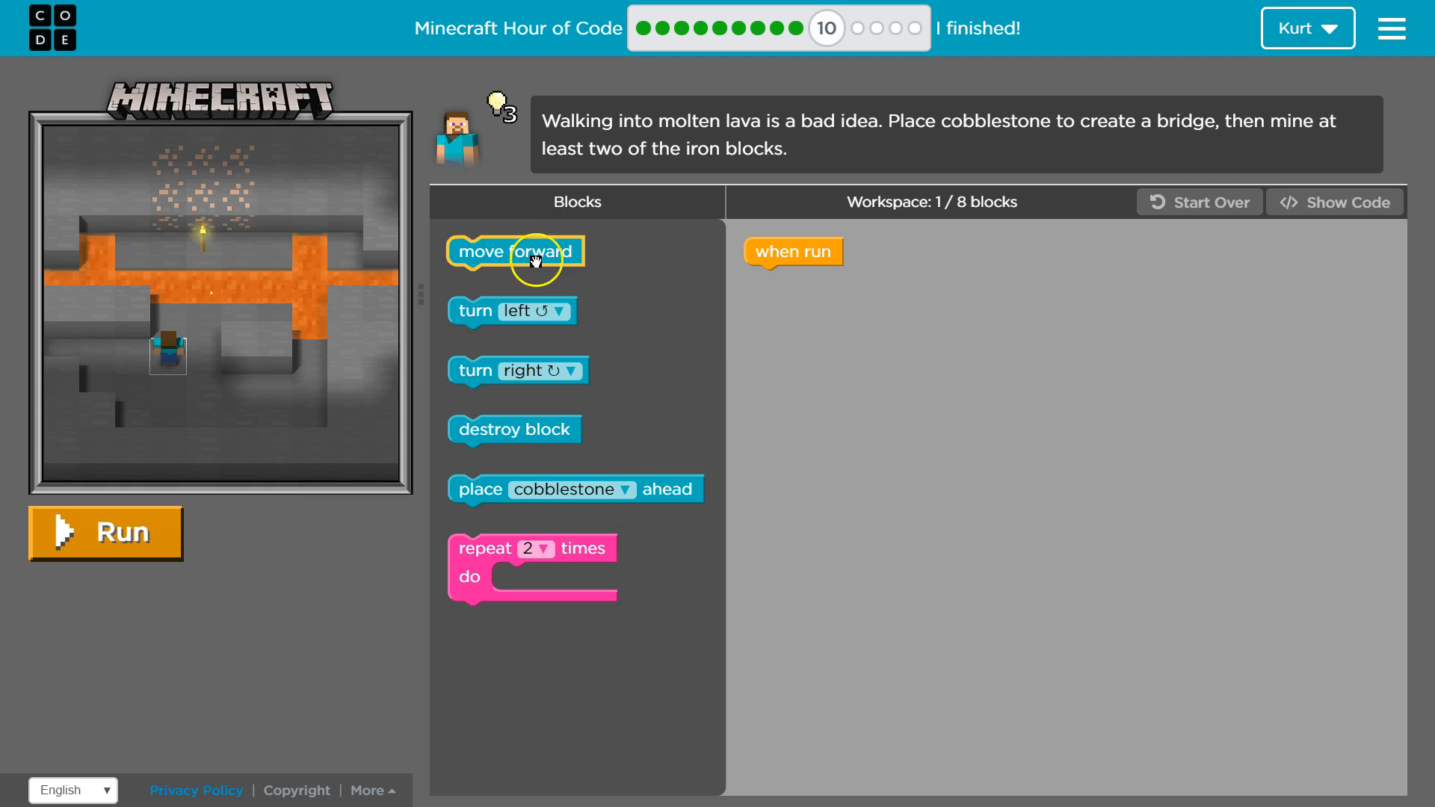
mouse_move(424, 296)
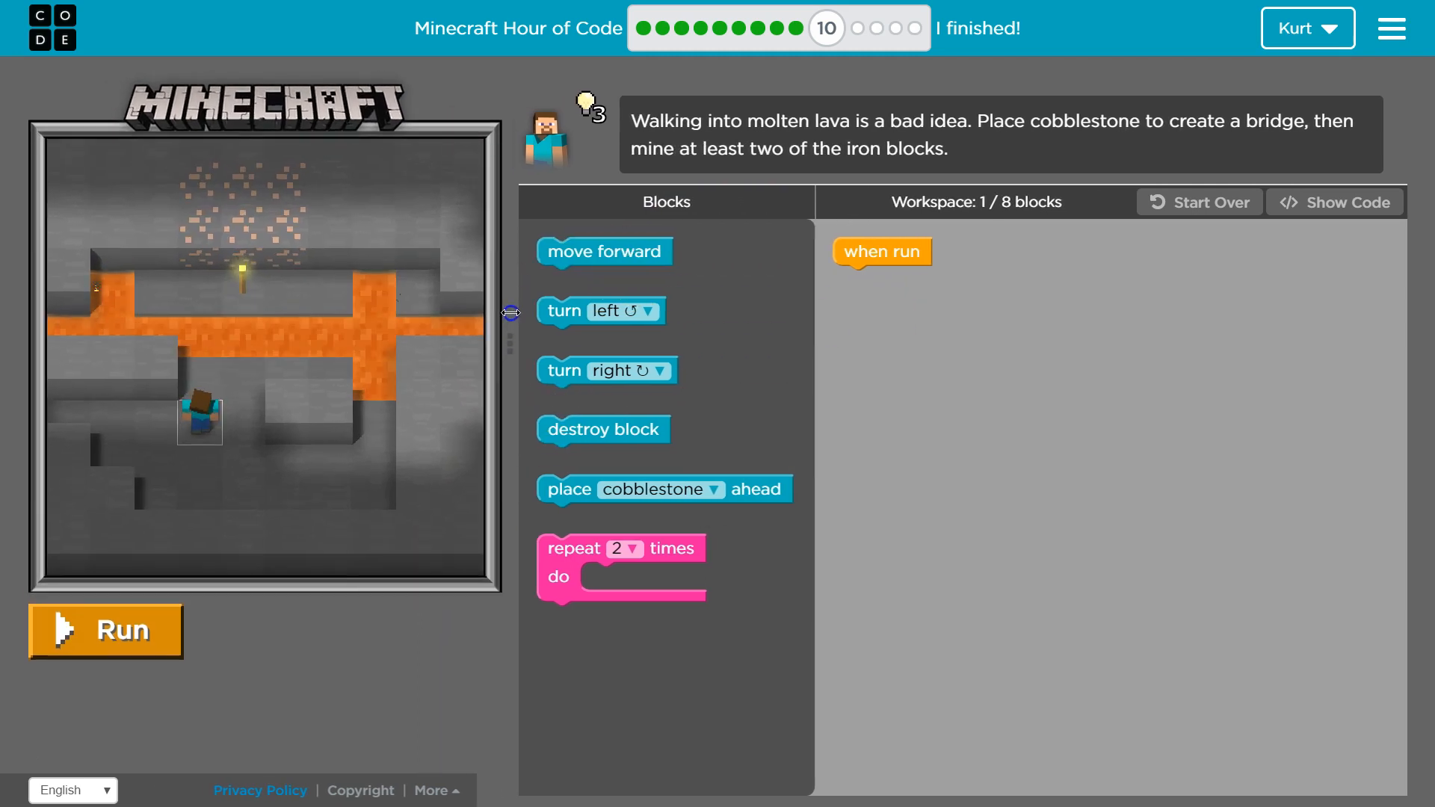
Step: Test-run the lone start block, reset Steve, and attach move forward below place cobblestone
left_click(105, 630)
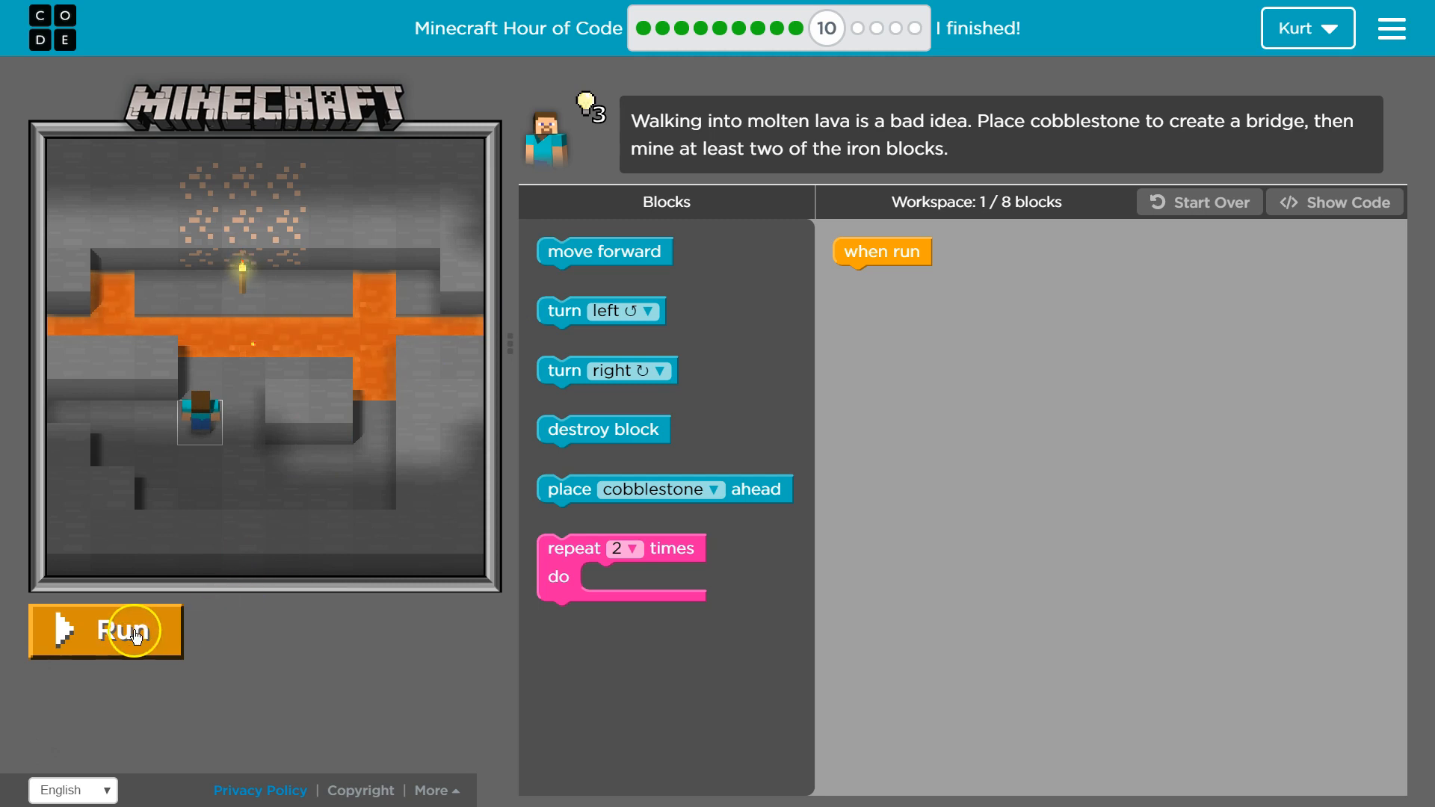
left_click(105, 629)
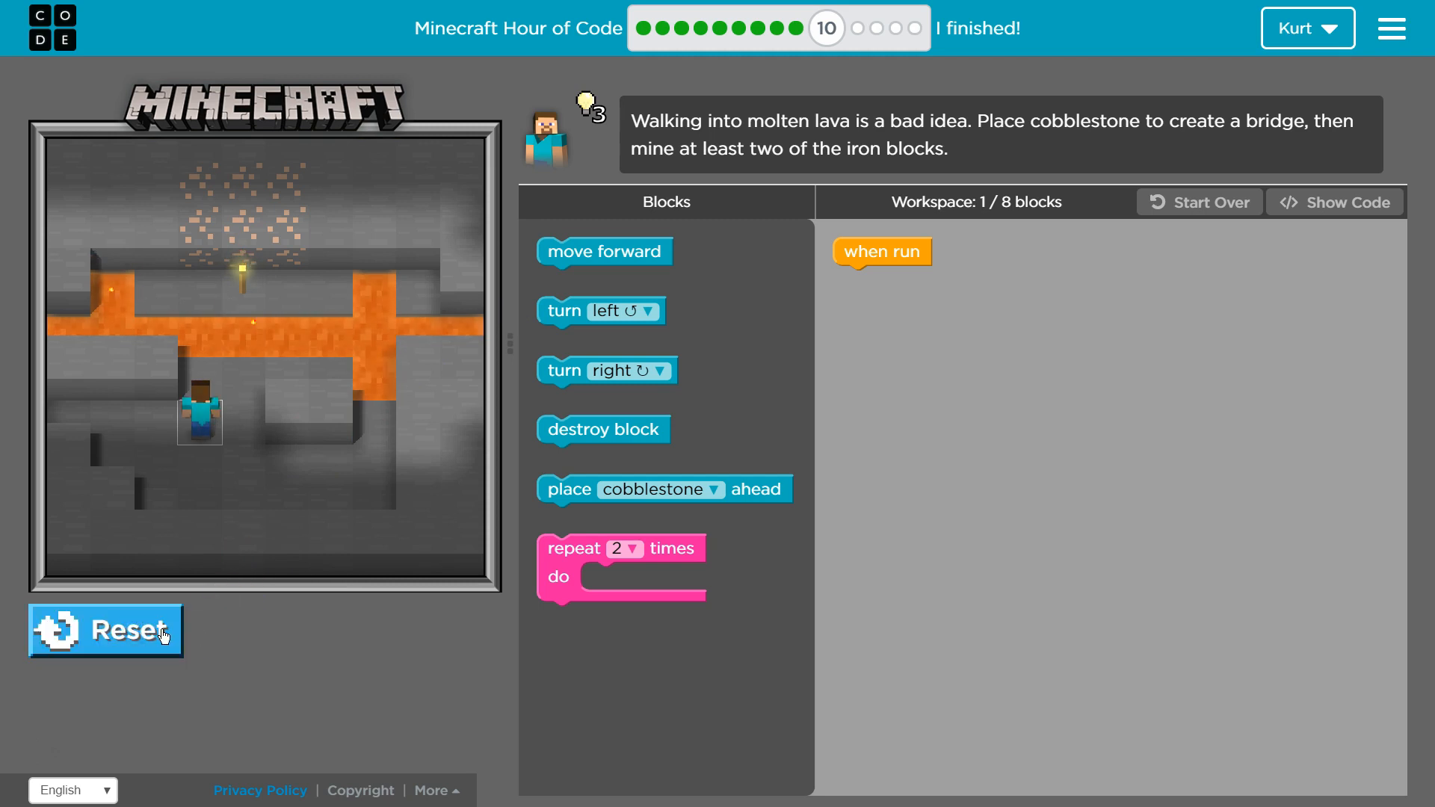
left_click(106, 629)
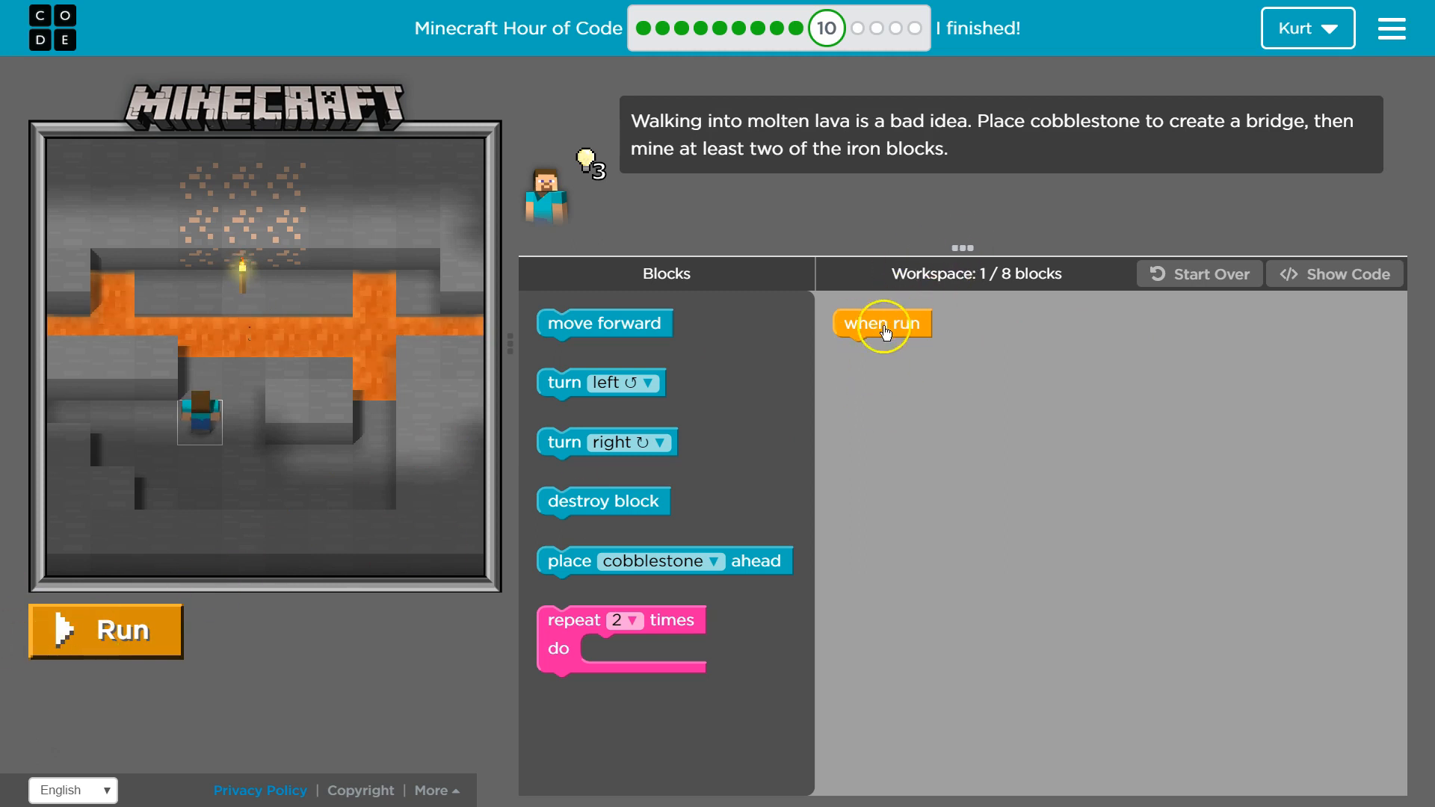
mouse_move(836, 289)
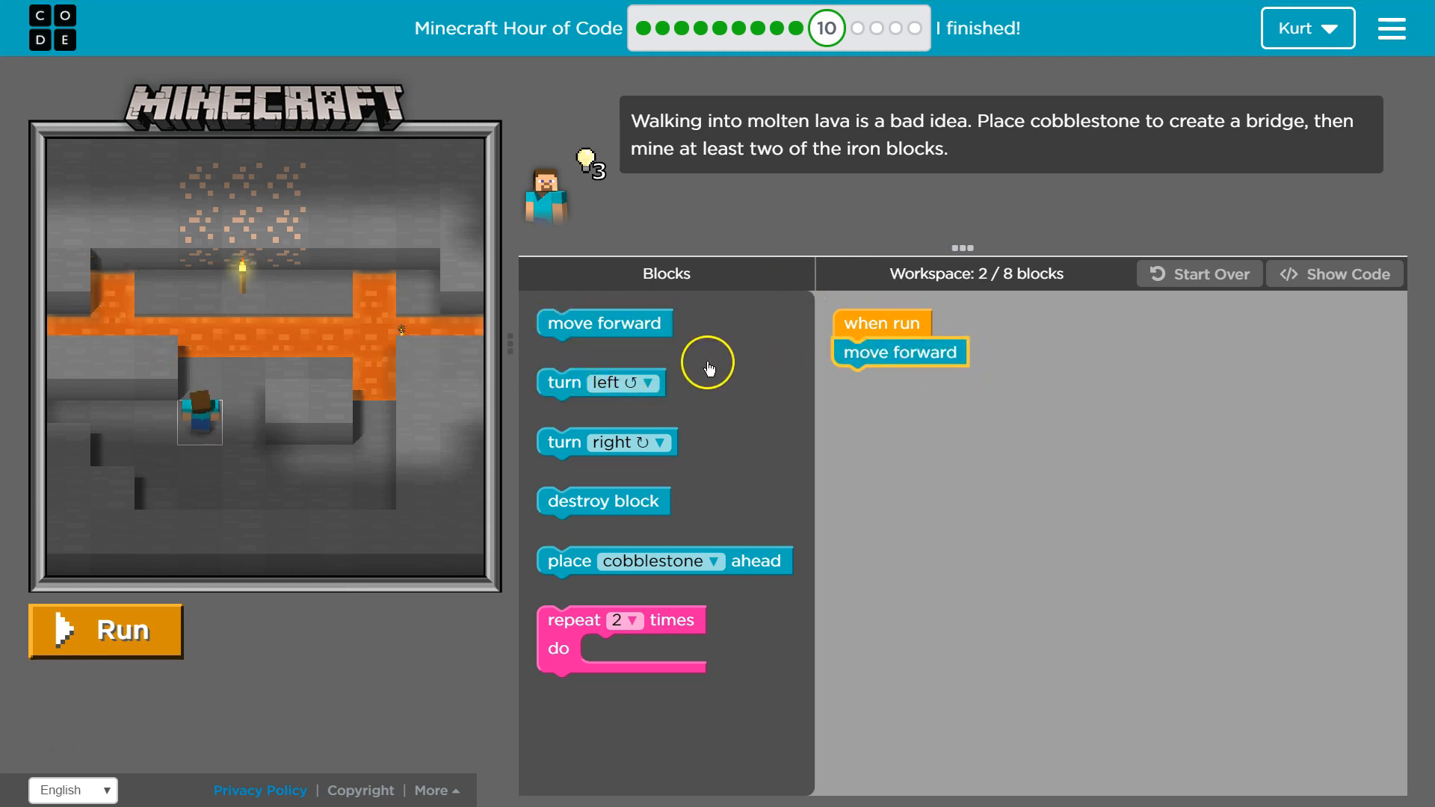
mouse_move(603, 323)
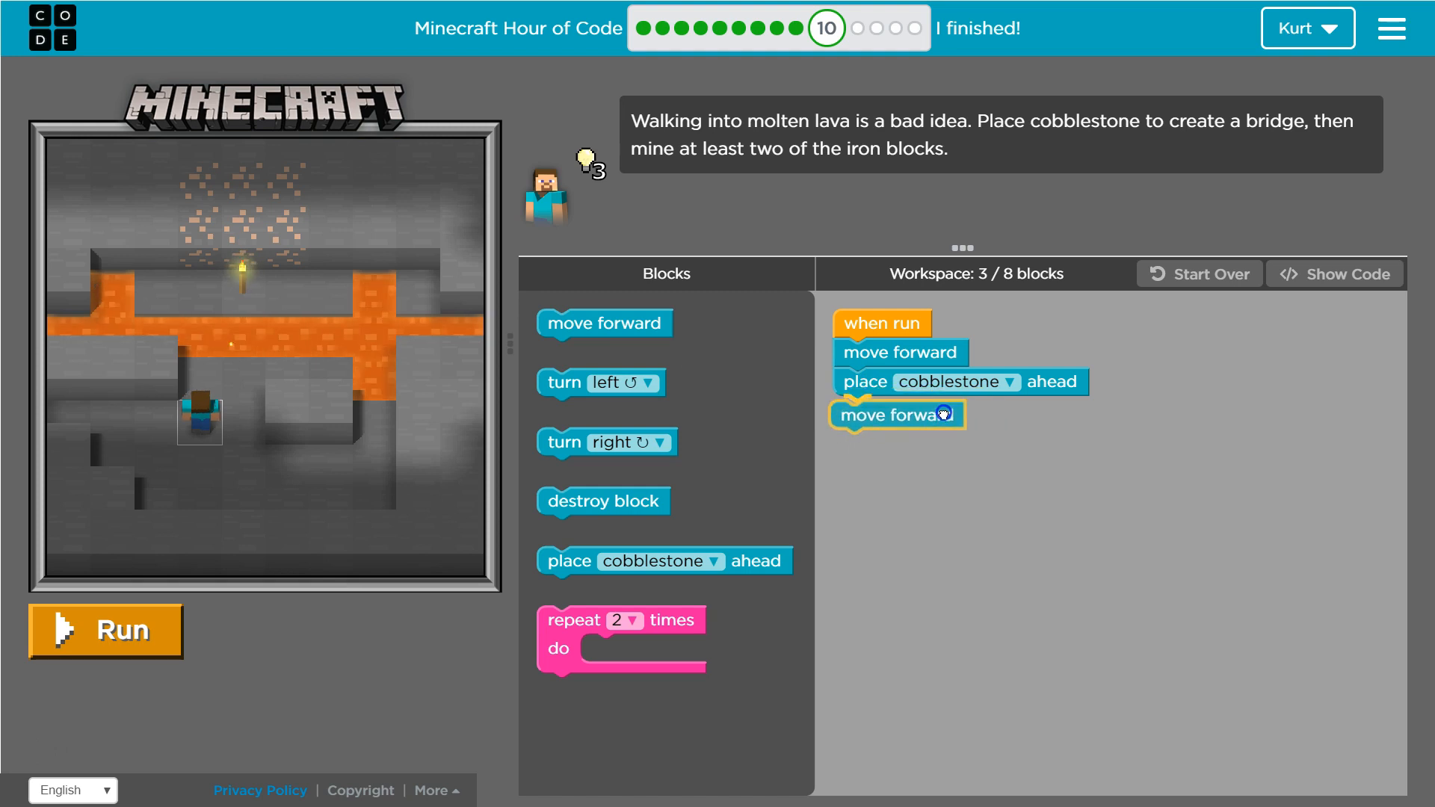
left_click(899, 414)
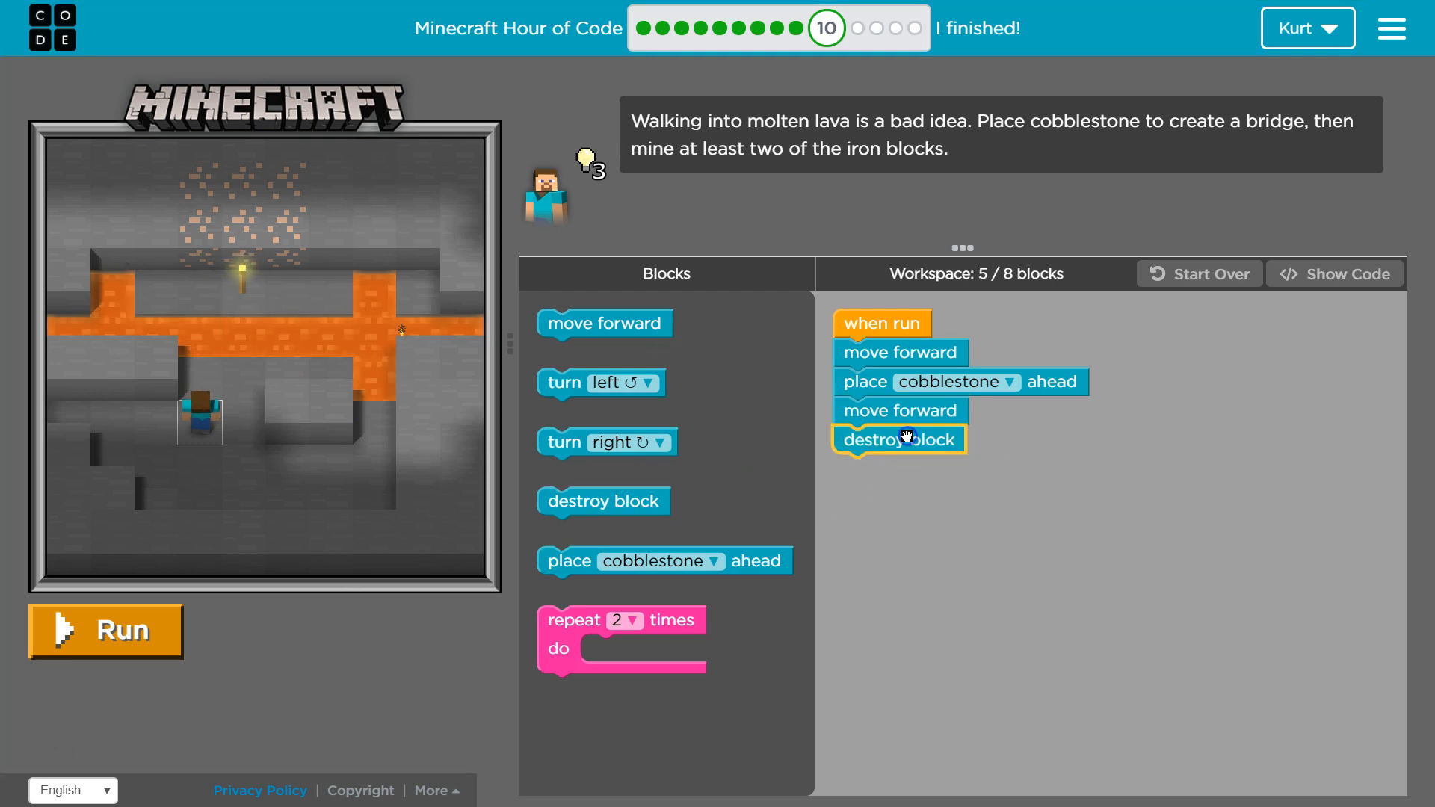
Step: Run the bridge program, then insert another move forward before destroy block
left_click(104, 629)
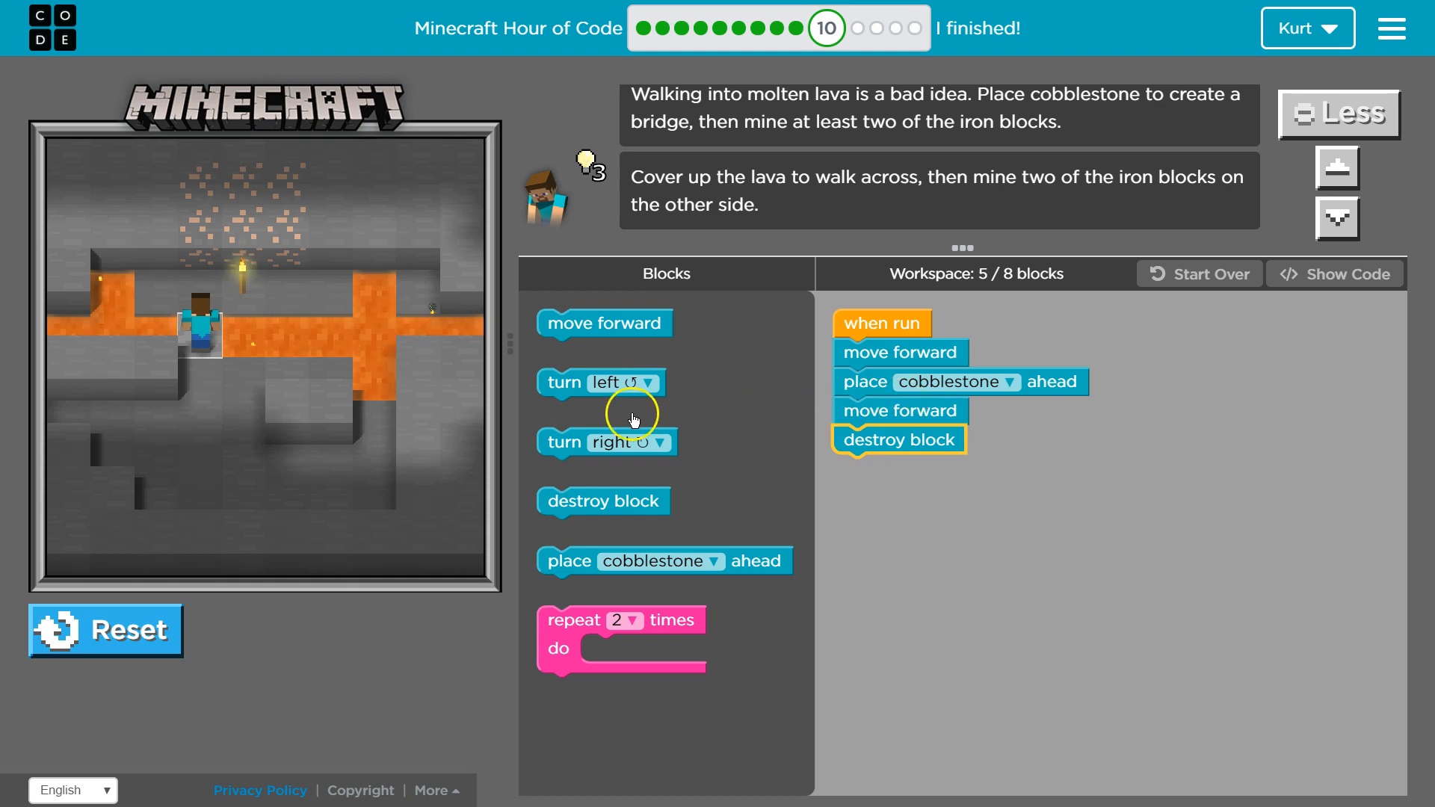
left_click(900, 409)
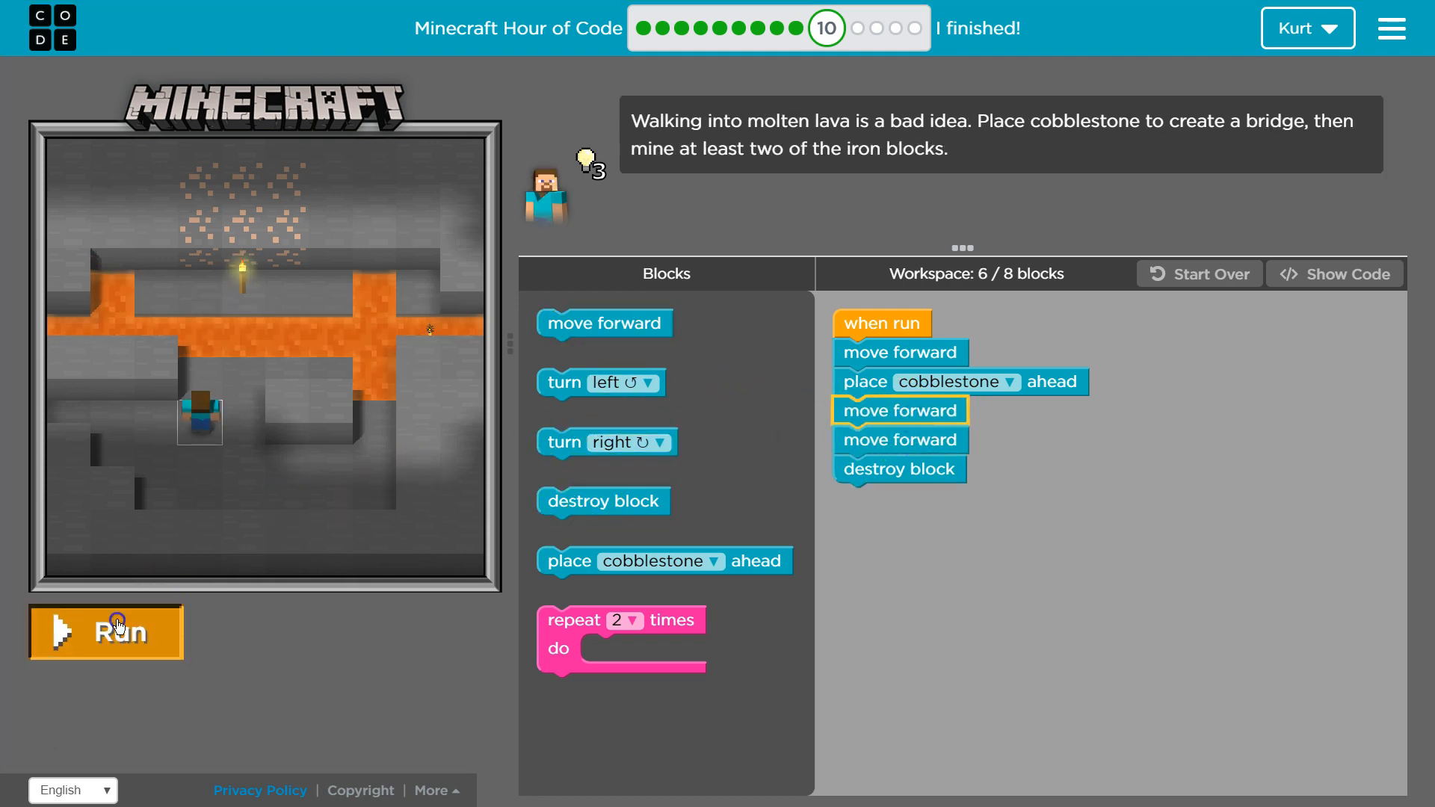
Step: Run to cross the bridge, then append move forward and a final destroy block
left_click(106, 632)
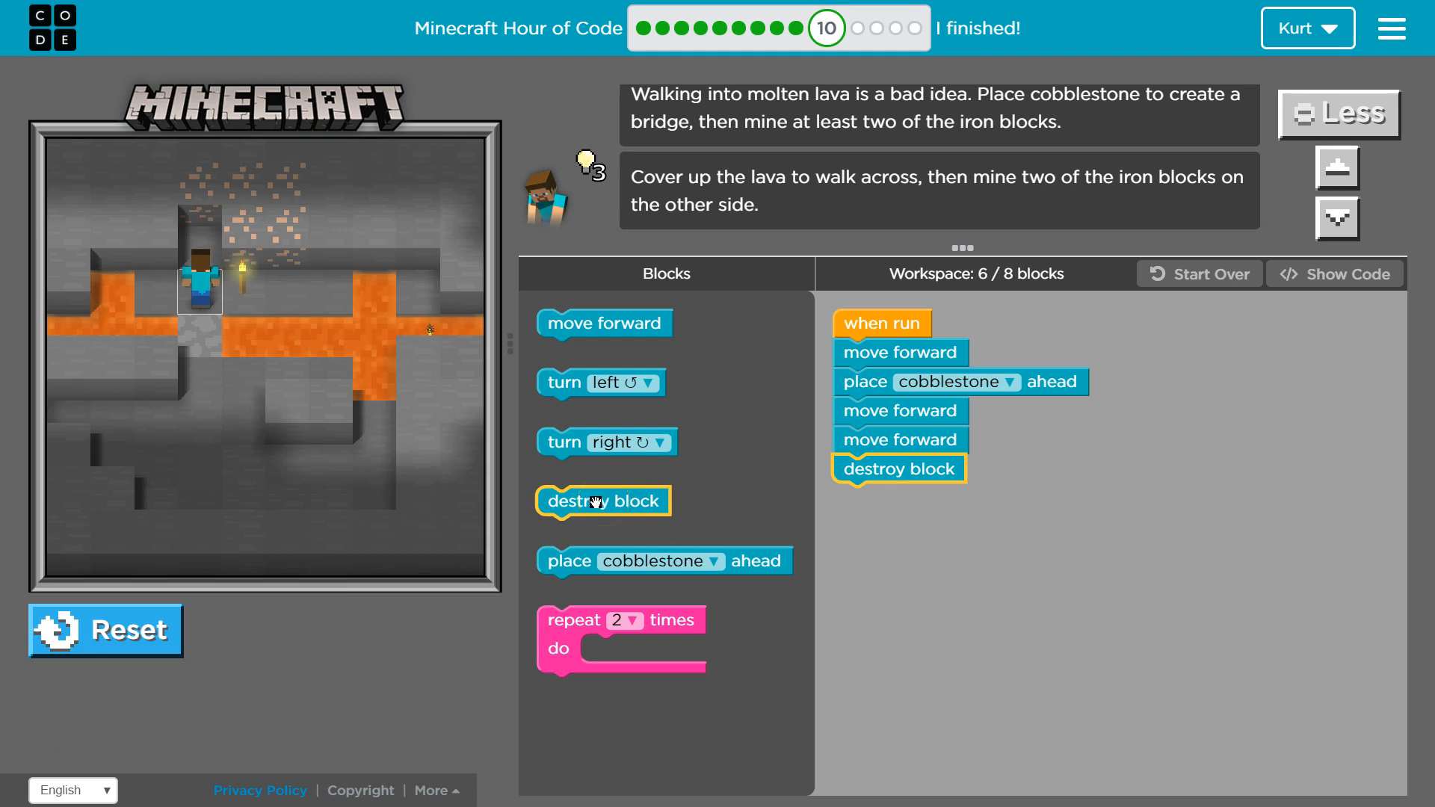
mouse_move(603, 323)
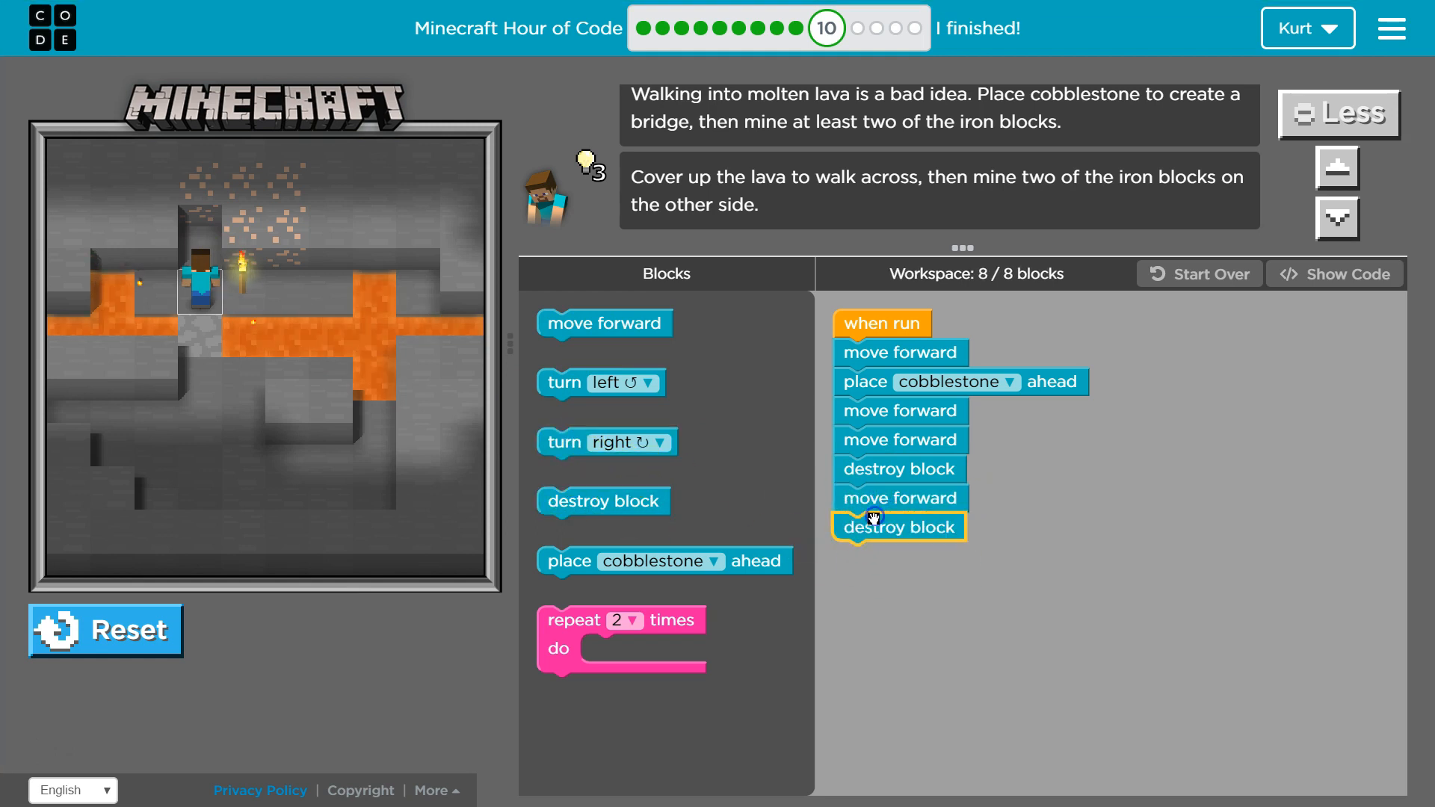
left_click(106, 629)
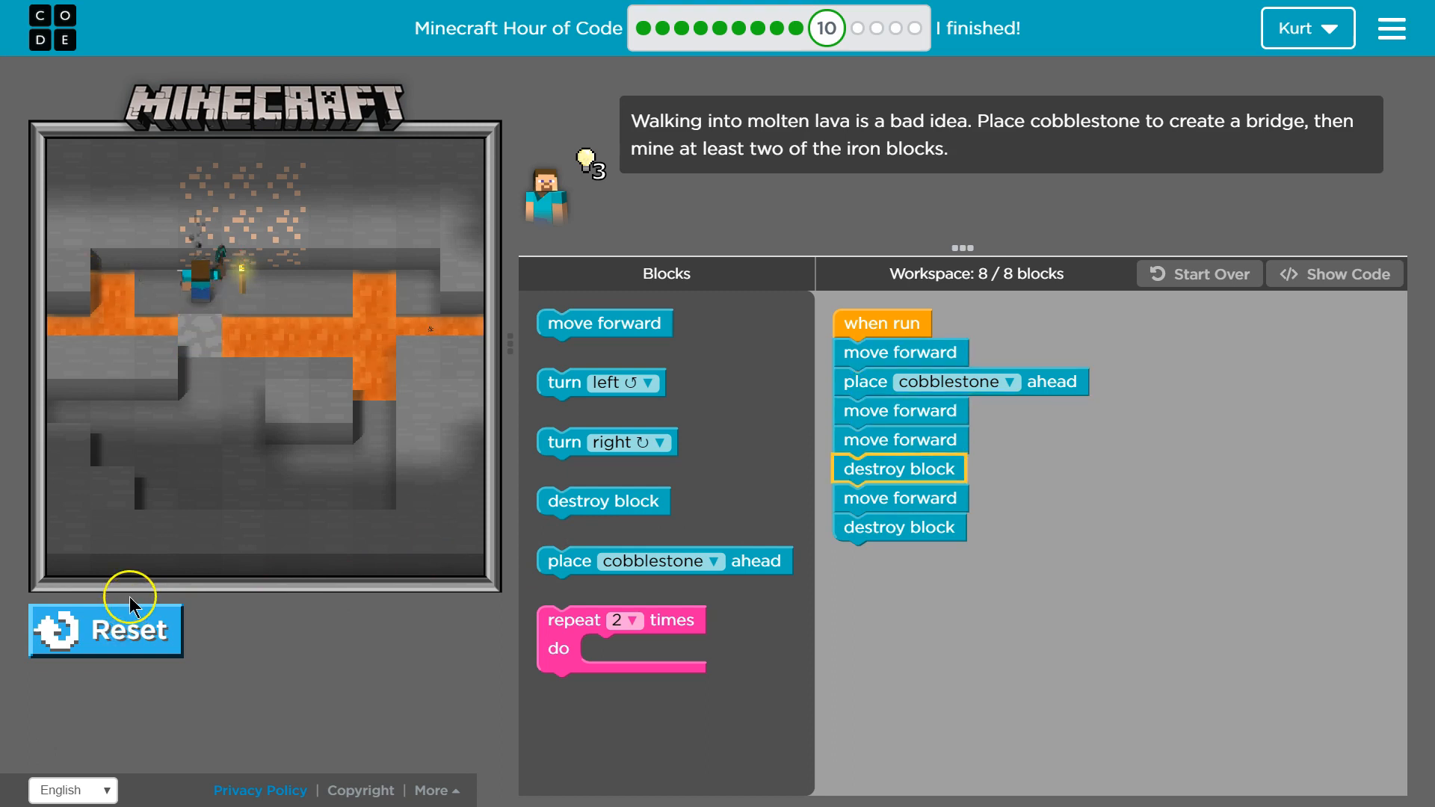
mouse_move(133, 602)
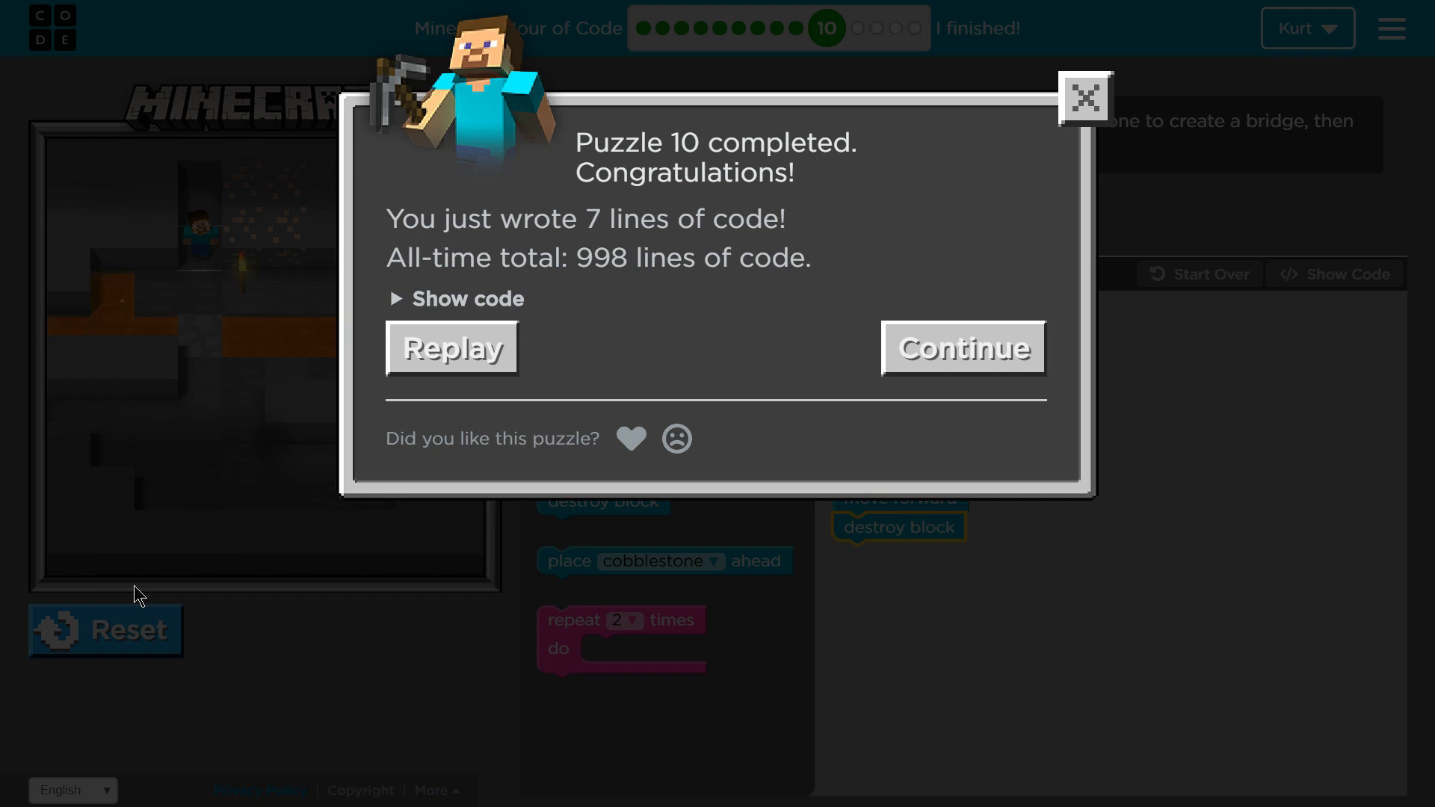
mouse_move(452, 349)
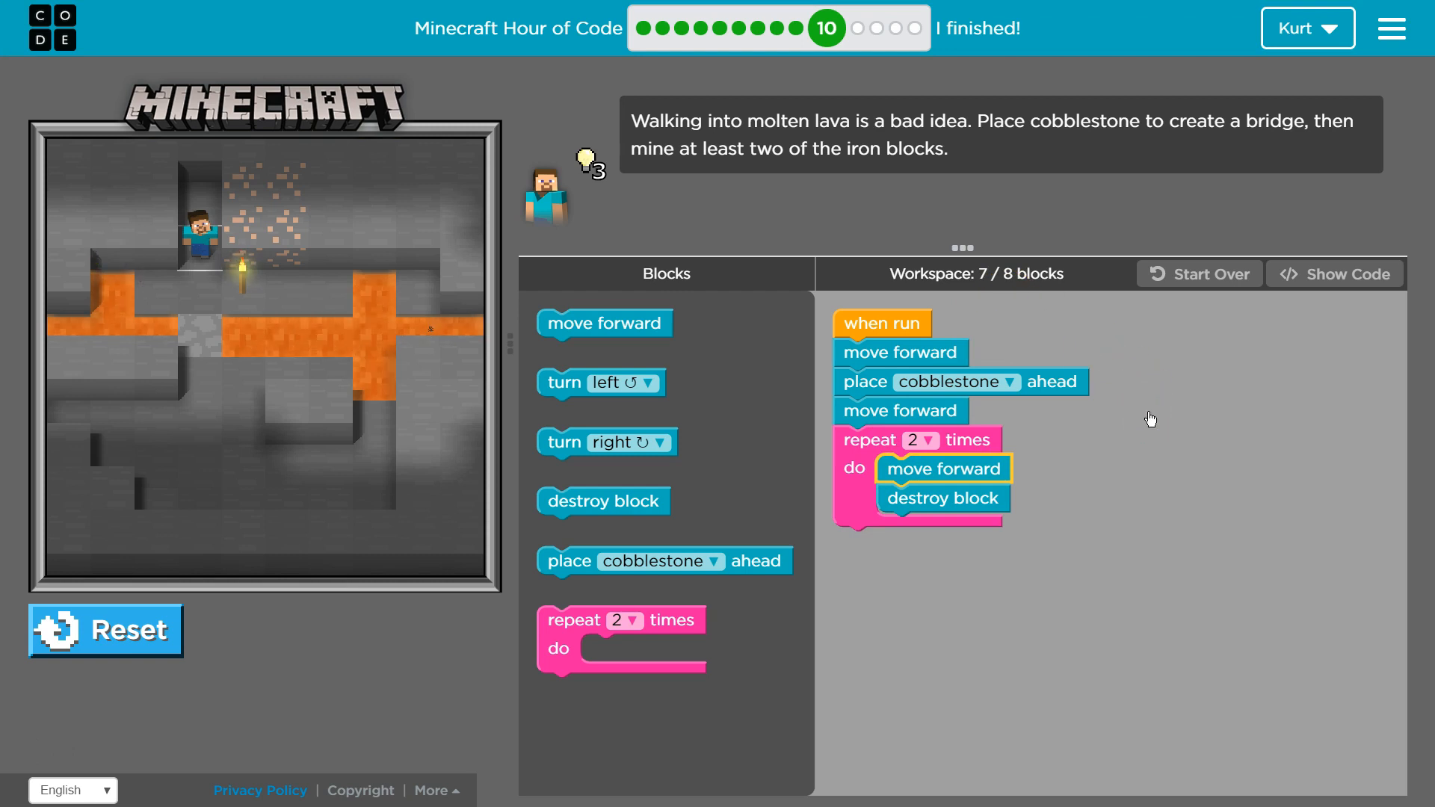
mouse_move(672, 538)
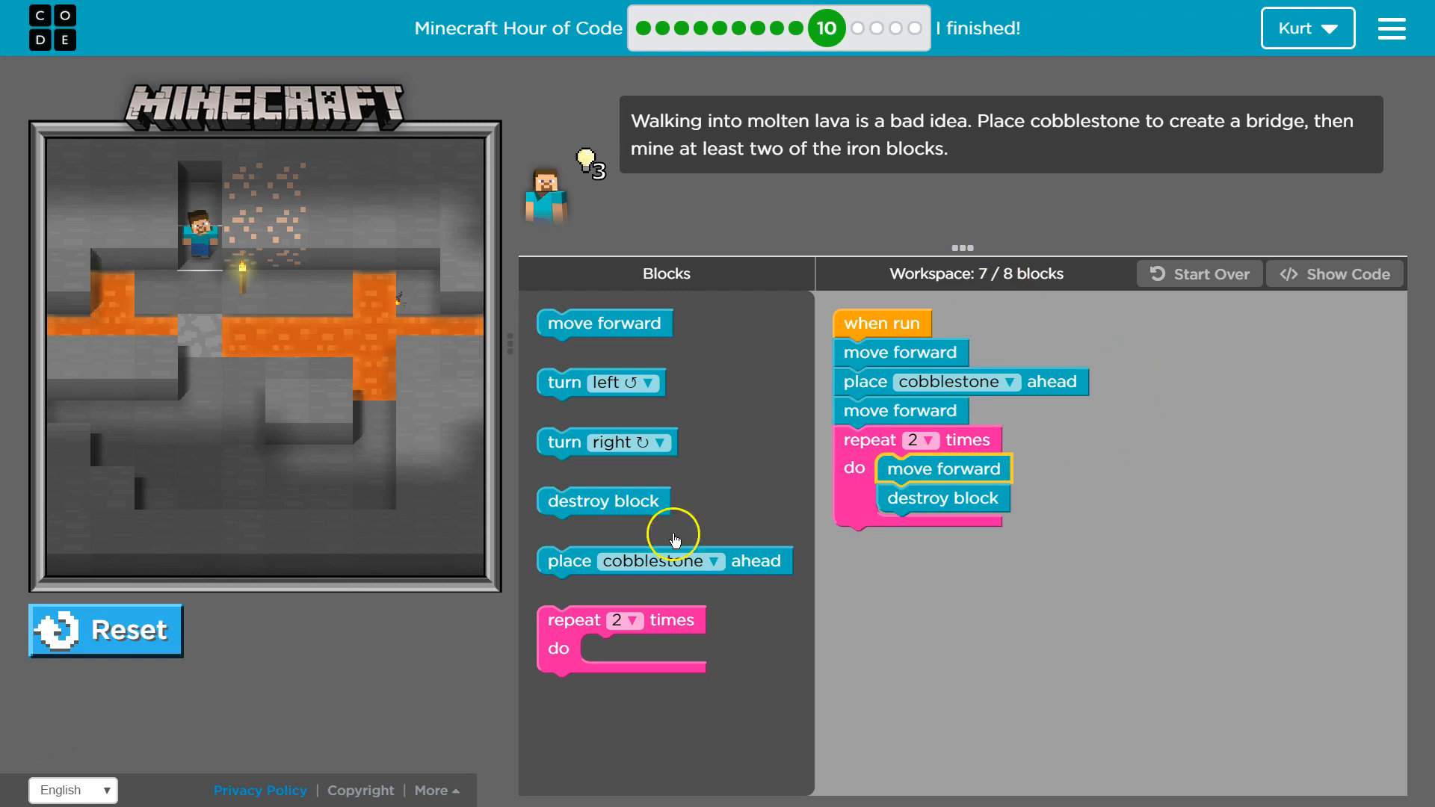
Step: Run the repeat-loop program and close the Puzzle 10 completed dialog showing 6 lines
left_click(105, 629)
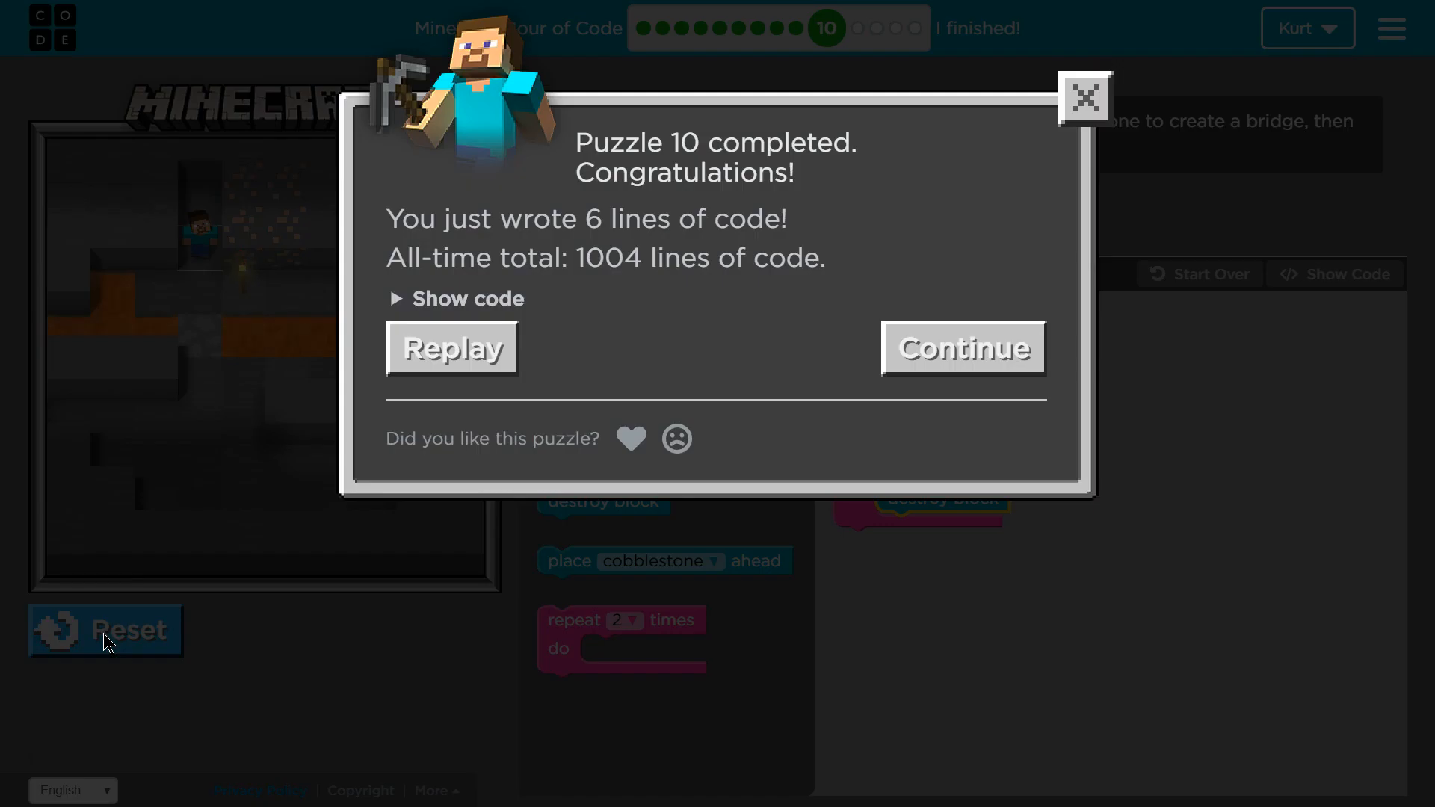
left_click(1084, 97)
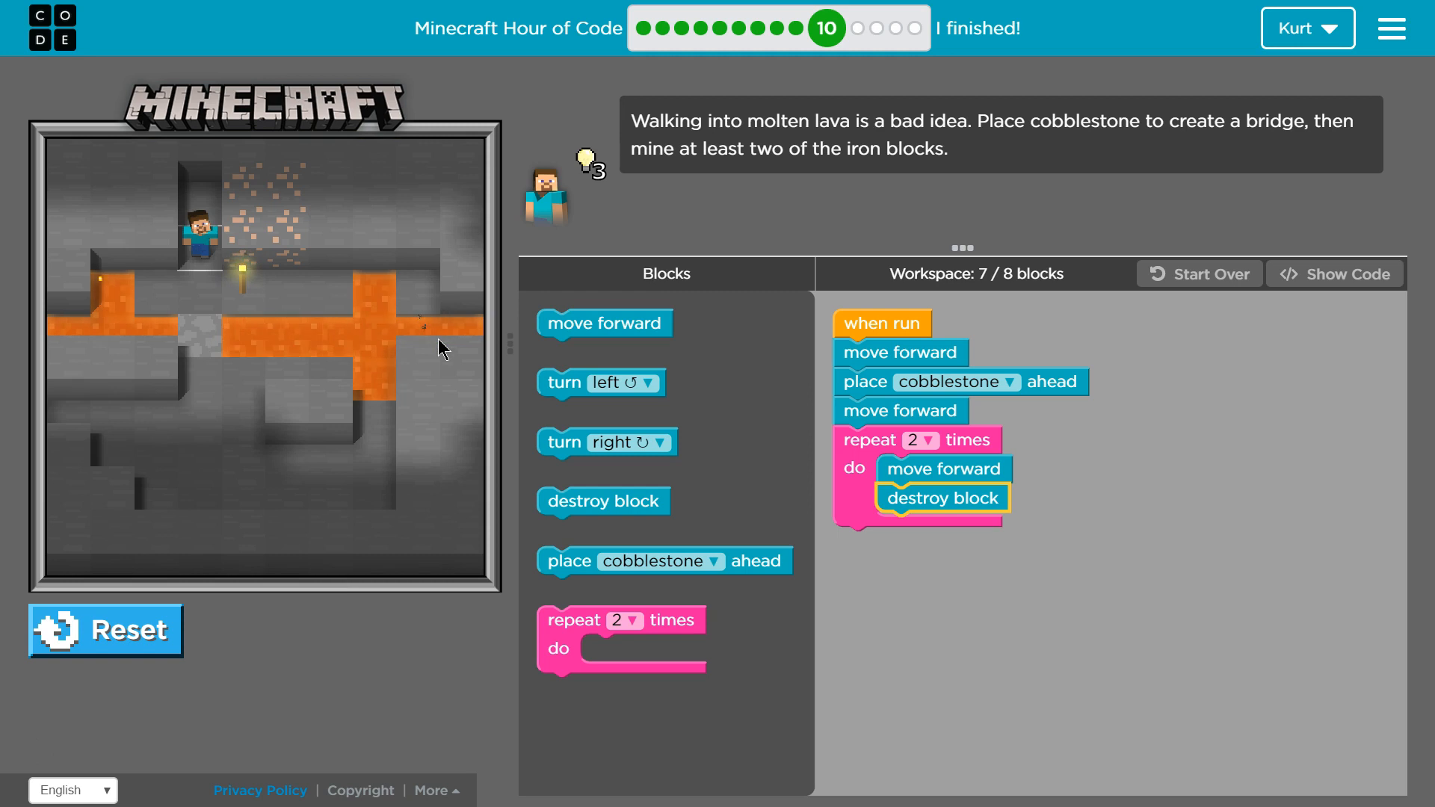